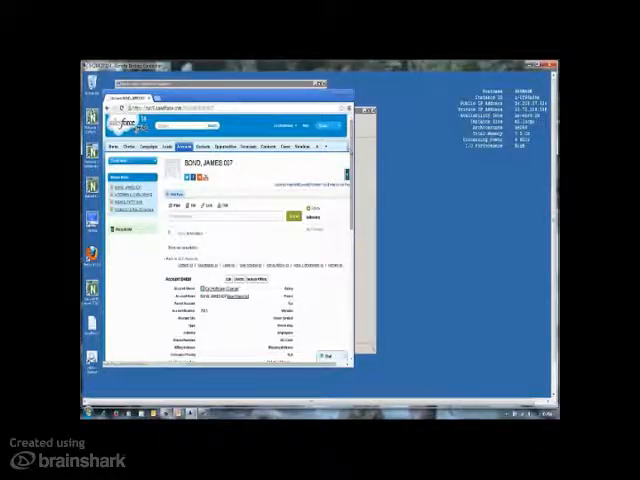
scroll("down", 3)
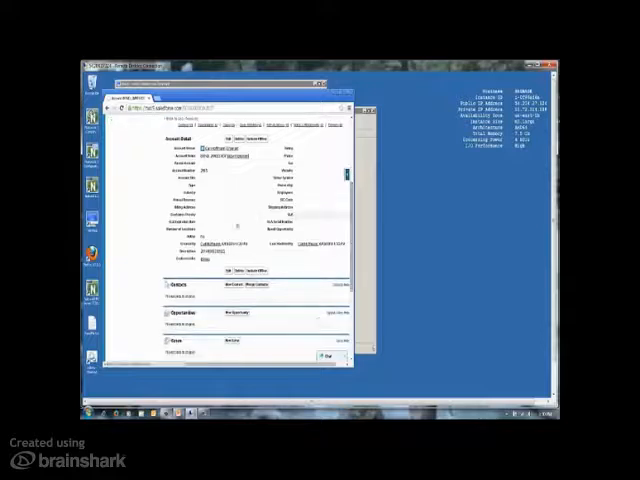